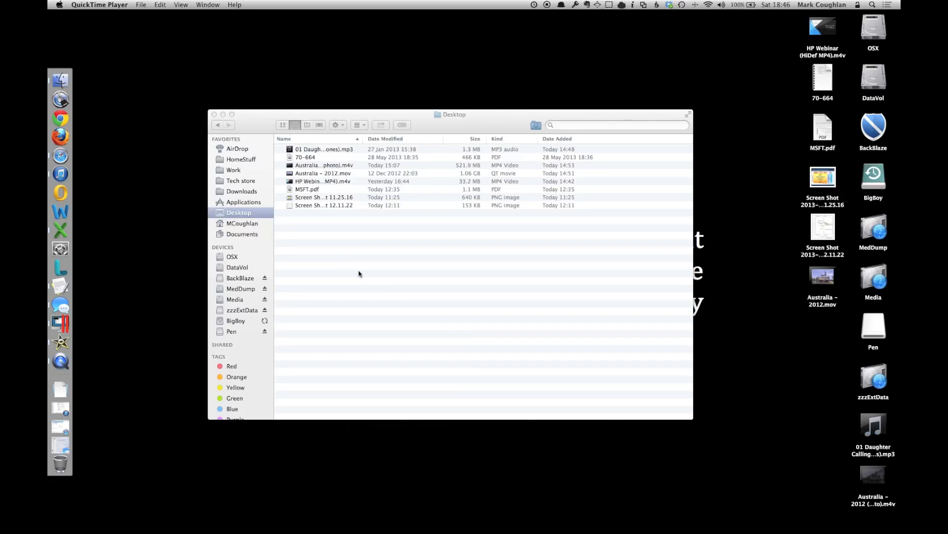
mouse_move(268, 374)
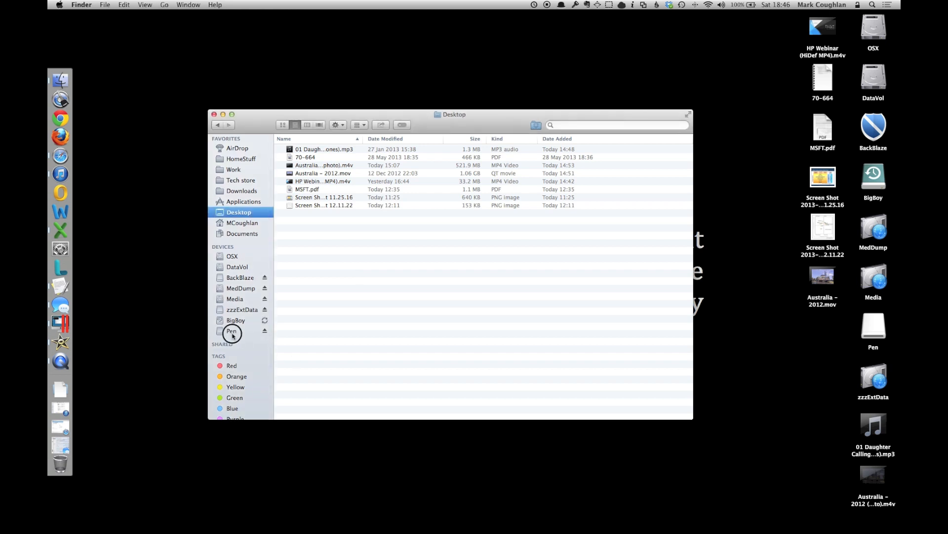
Show the Pen drive's contents and open its Get Info window with permissions
left_click(232, 331)
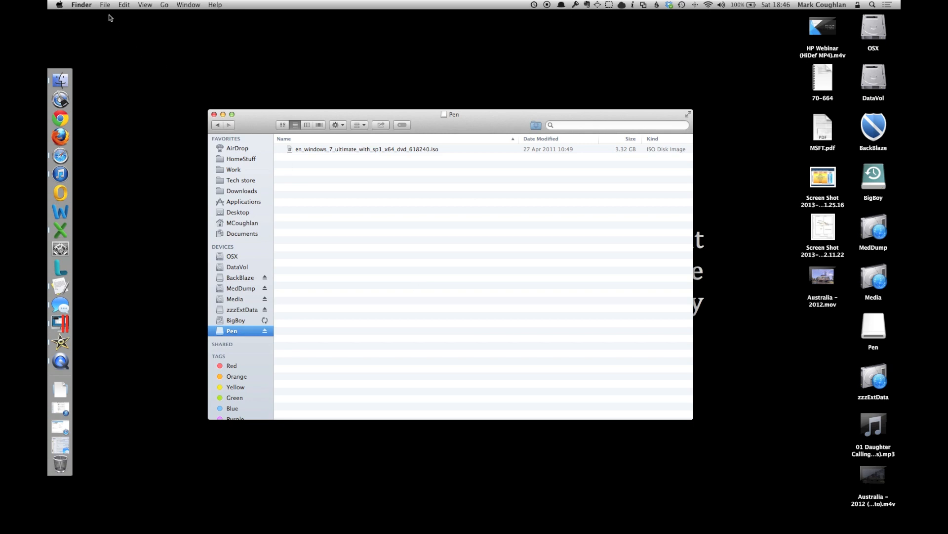
left_click(105, 5)
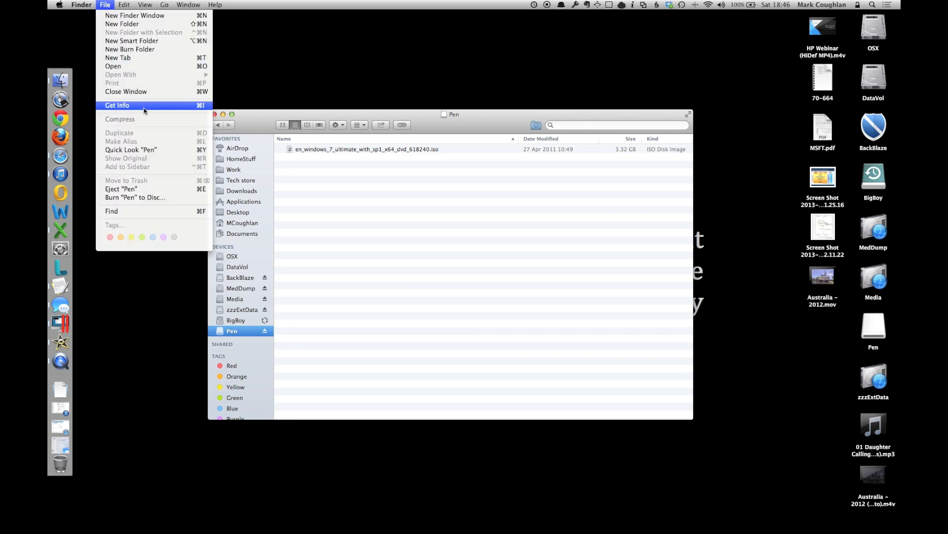
left_click(117, 105)
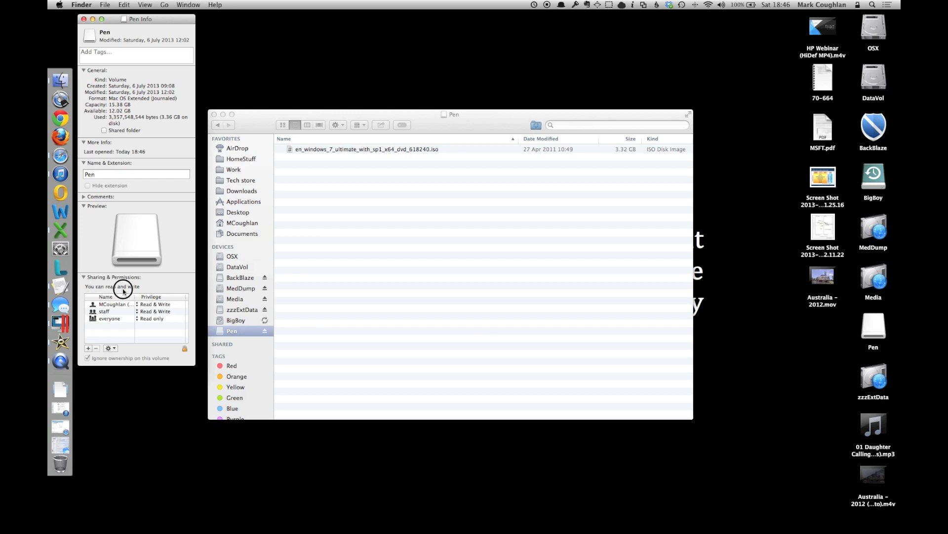
mouse_move(136, 292)
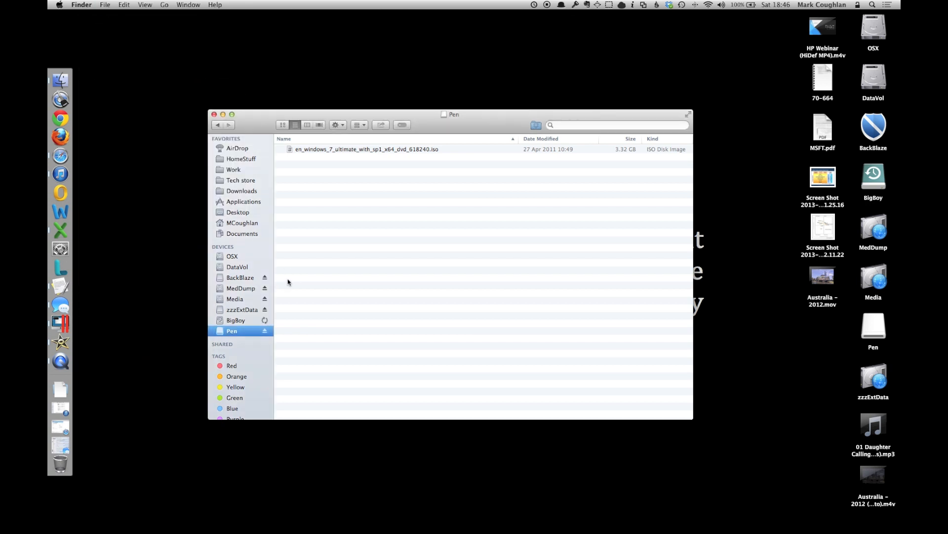
Close the Pen window and launch Disk Utility via Spotlight and Applications > Utilities
left_click(214, 114)
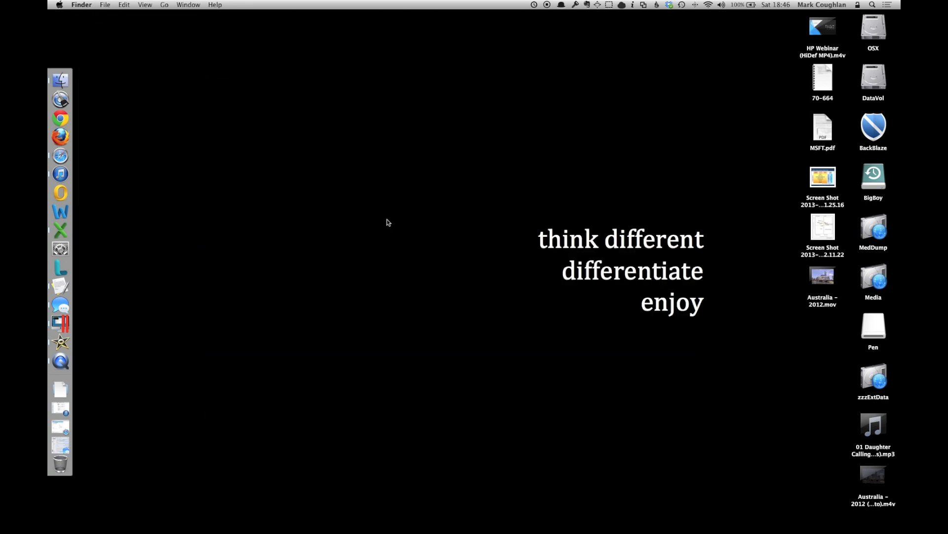
type("disk ut")
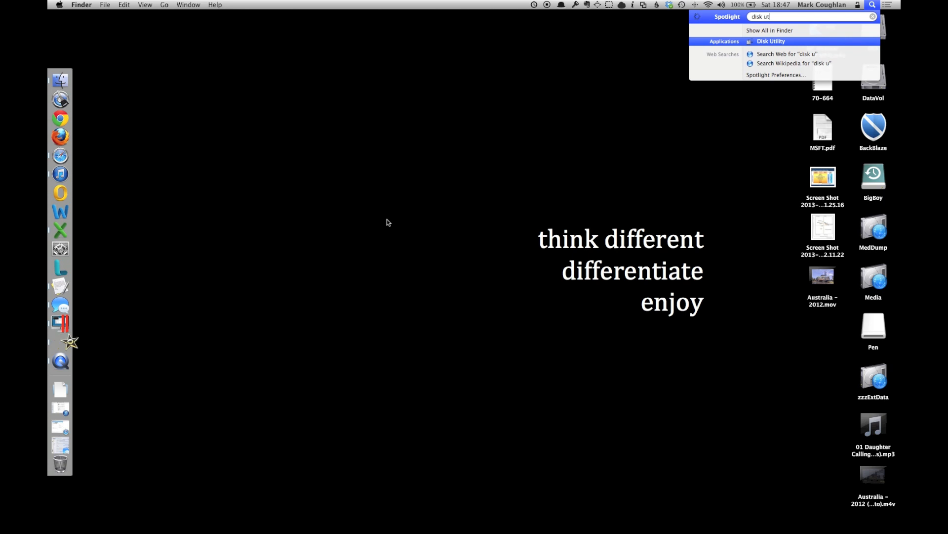
left_click(771, 41)
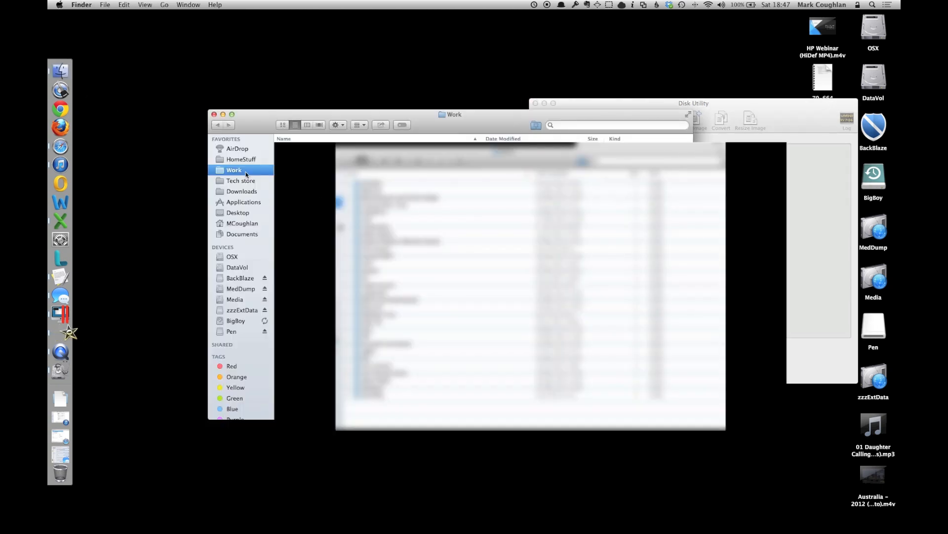
left_click(244, 202)
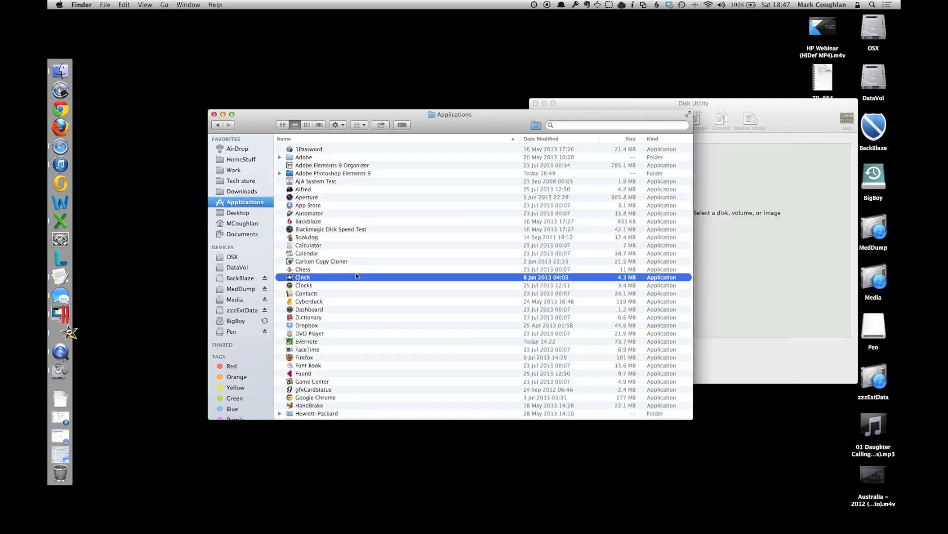
scroll("down", 3)
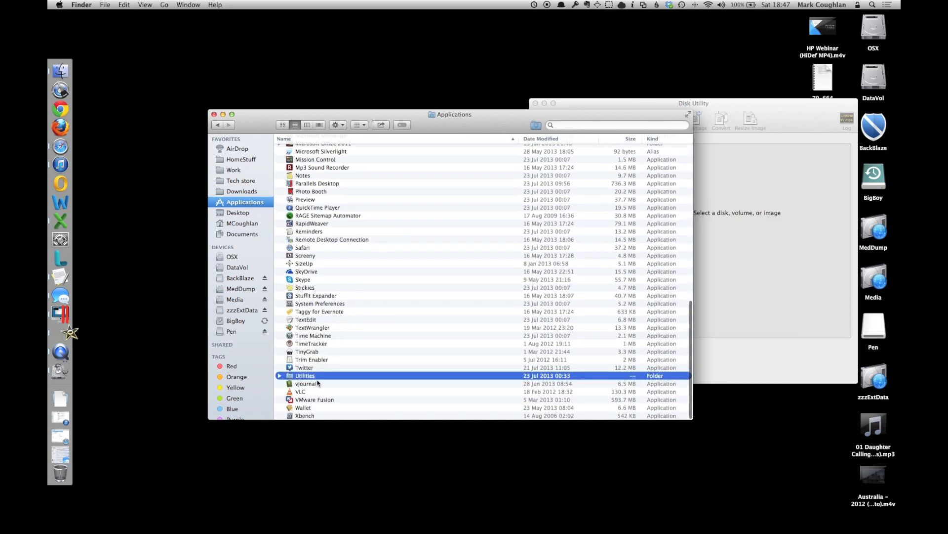
double_click(305, 375)
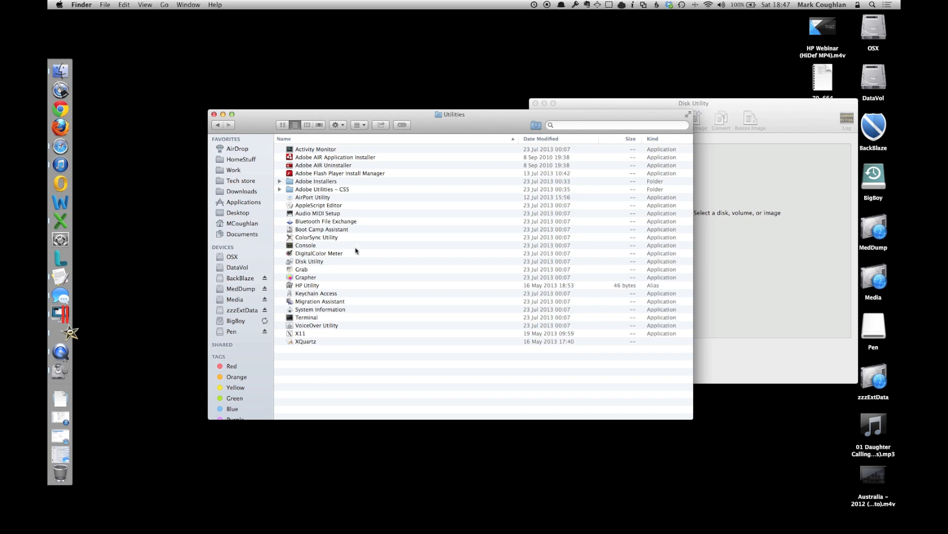
left_click(309, 260)
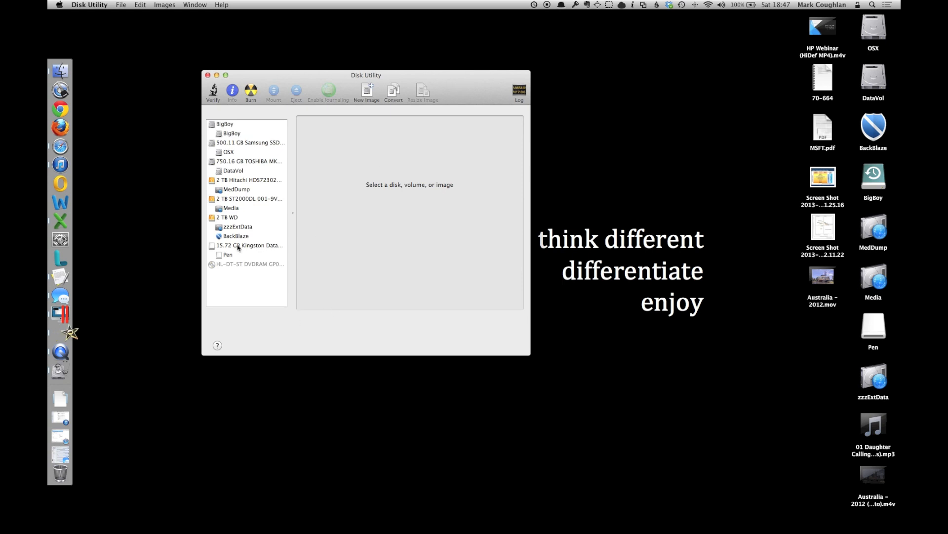
Give the 15.72 GB Kingston drive one partition named Pen, formatted MS-DOS (FAT)
left_click(248, 245)
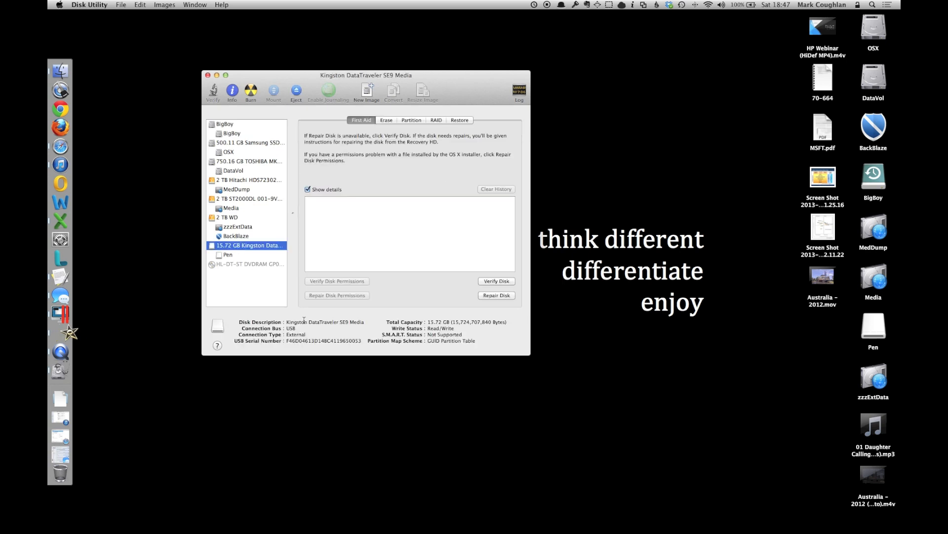
mouse_move(264, 223)
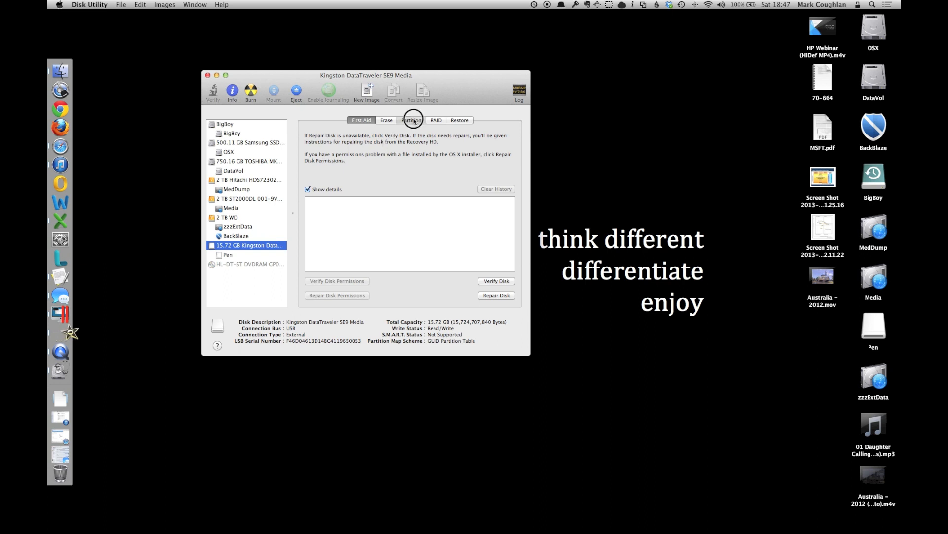
left_click(411, 119)
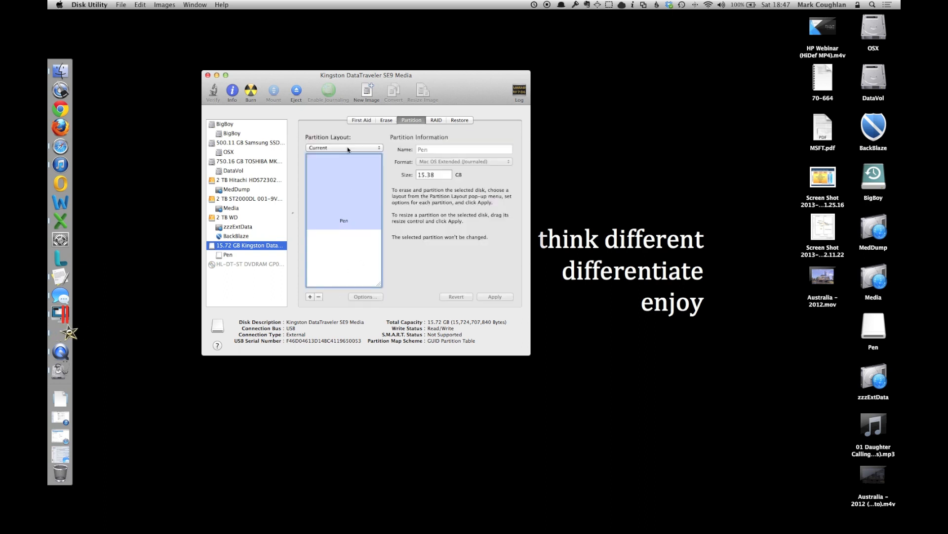
left_click(344, 147)
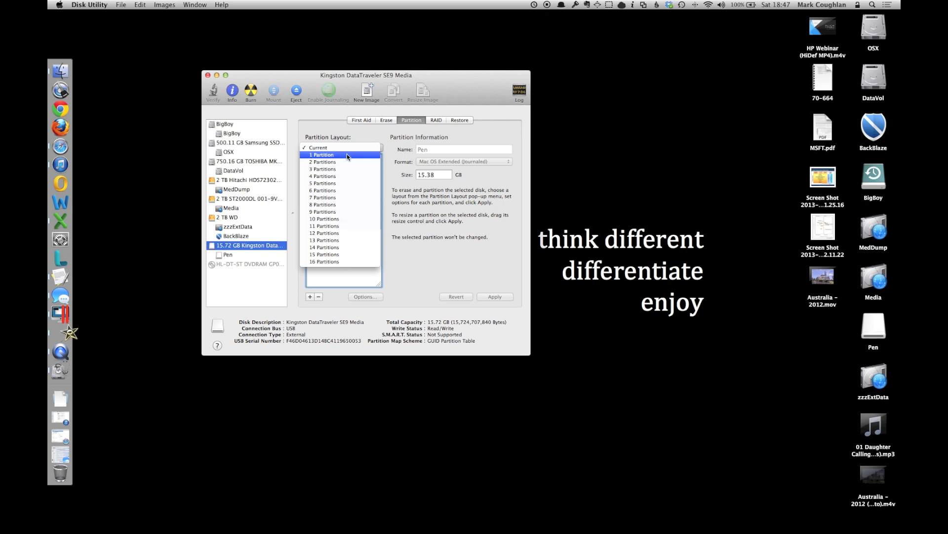
left_click(322, 154)
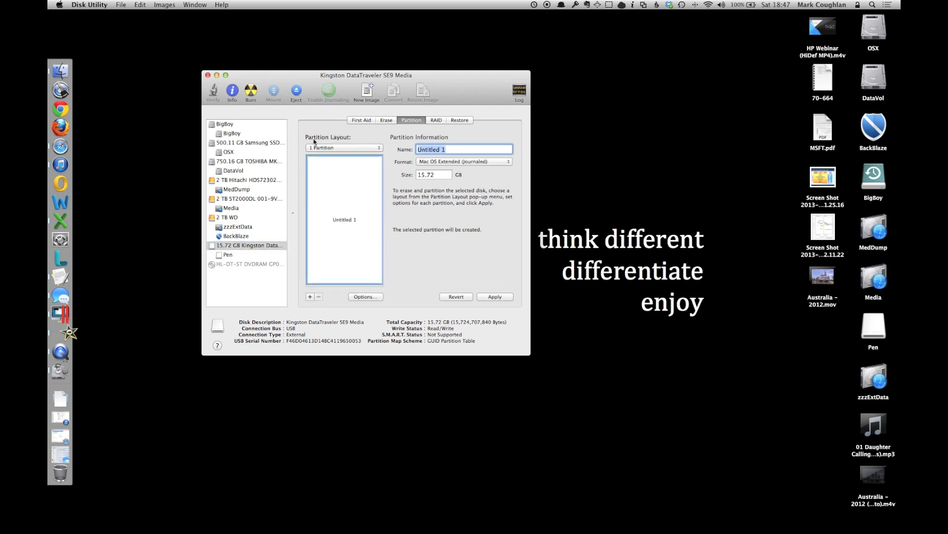
type("Pen")
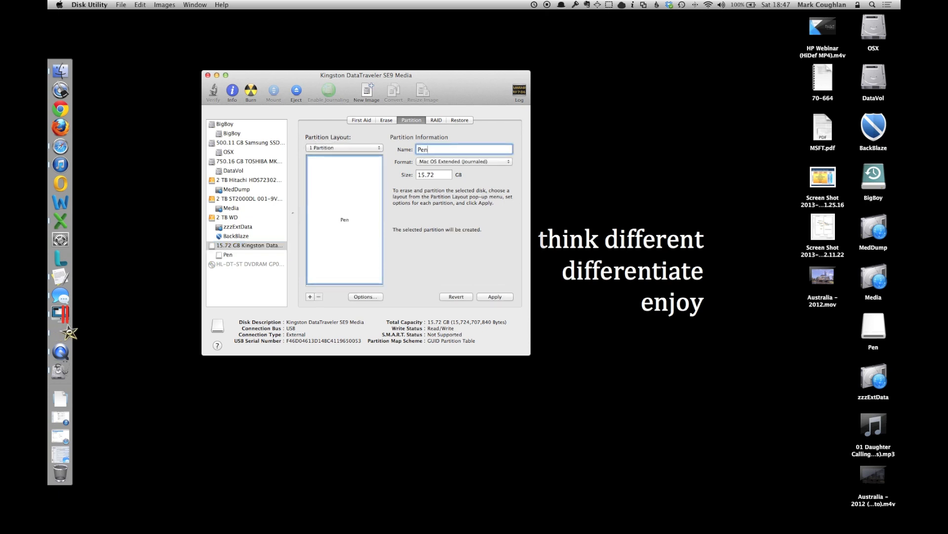
left_click(434, 174)
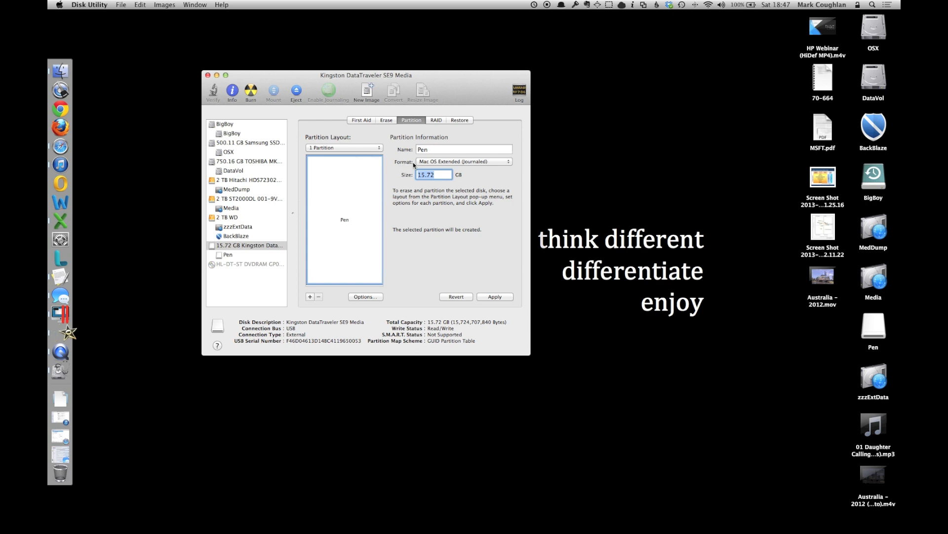
left_click(462, 161)
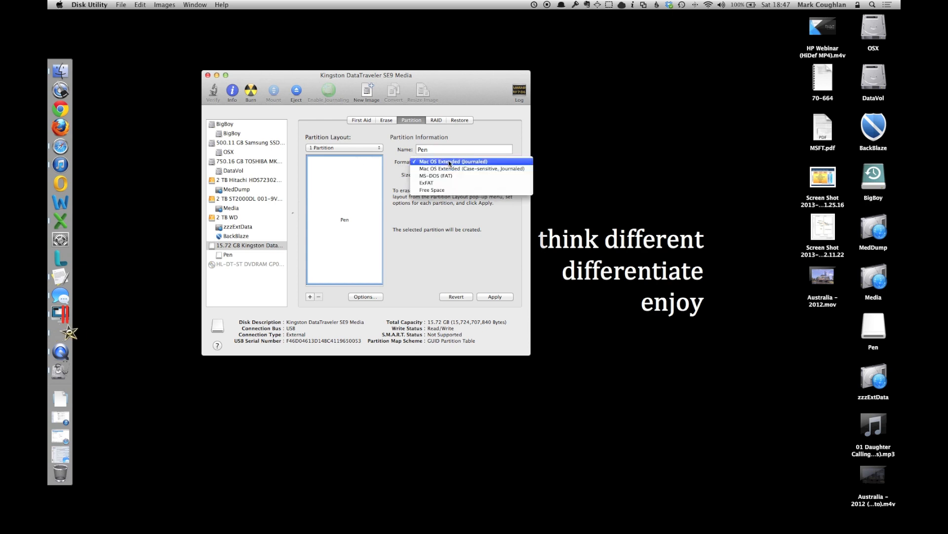
mouse_move(461, 175)
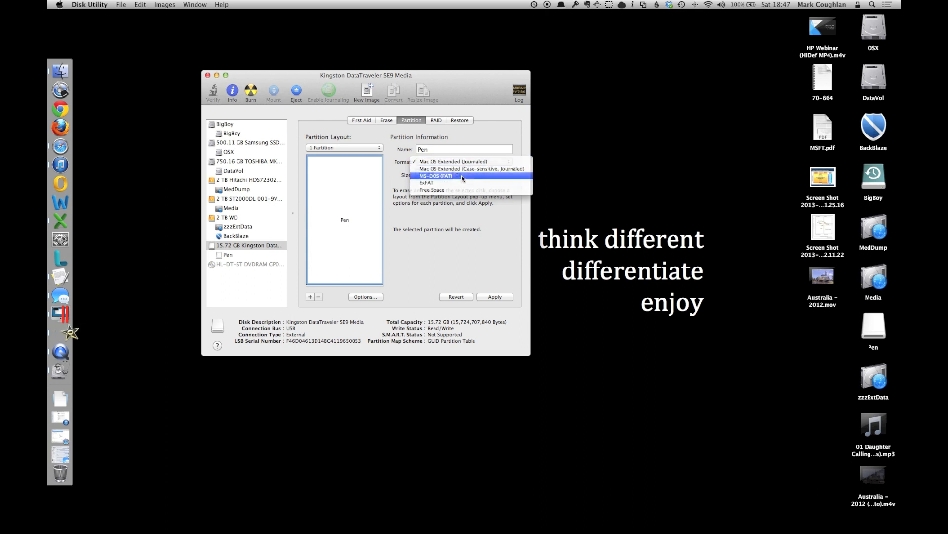
left_click(436, 175)
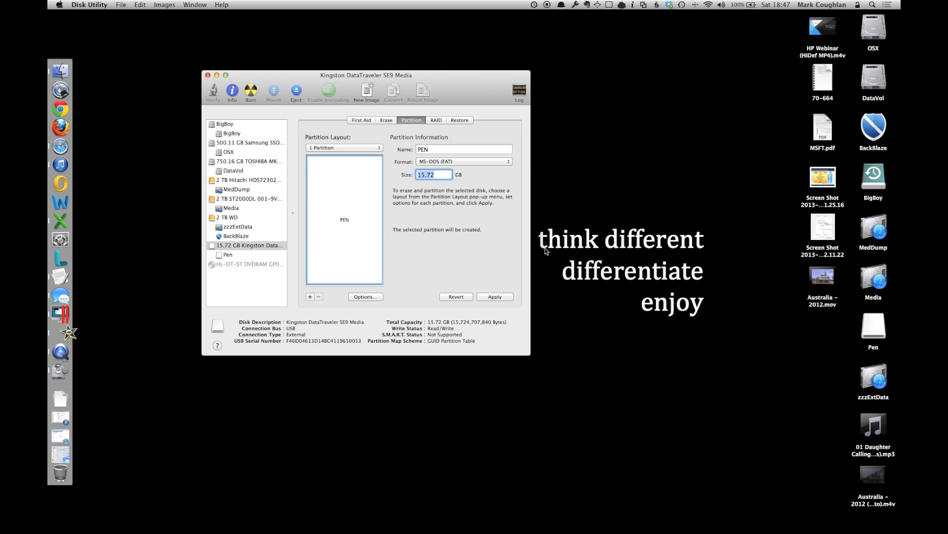
Choose Master Boot Record as the partition scheme in Options and confirm
left_click(364, 297)
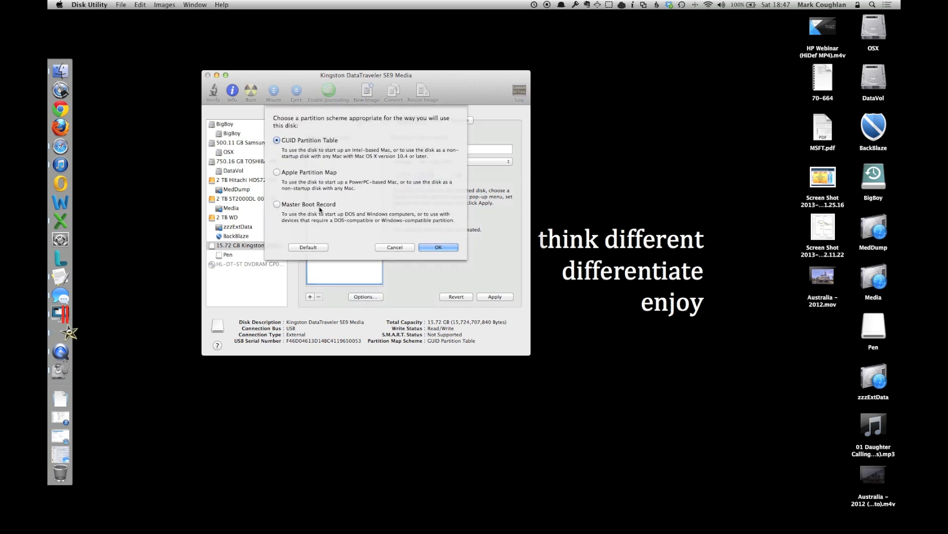
left_click(277, 204)
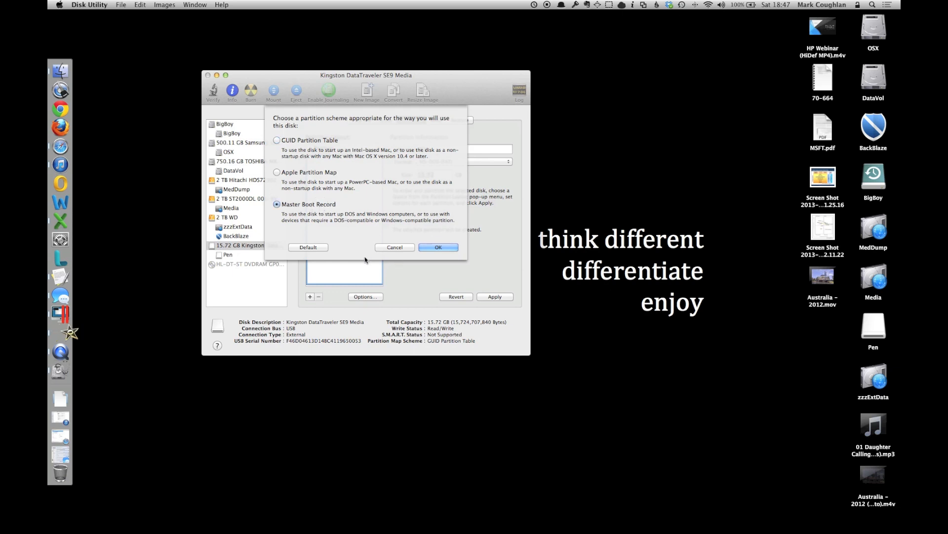
left_click(438, 247)
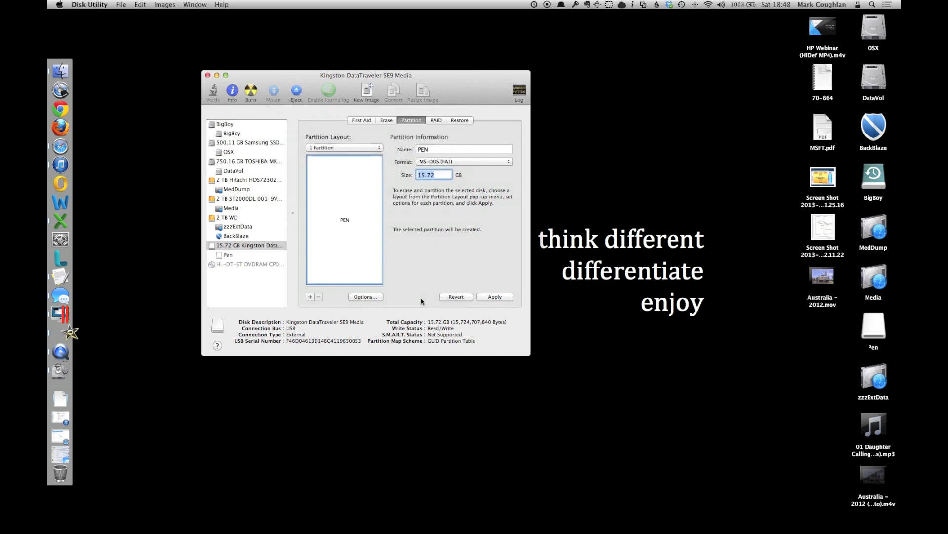
Apply and confirm erasing the Kingston drive into the new layout, then quit Disk Utility
left_click(494, 296)
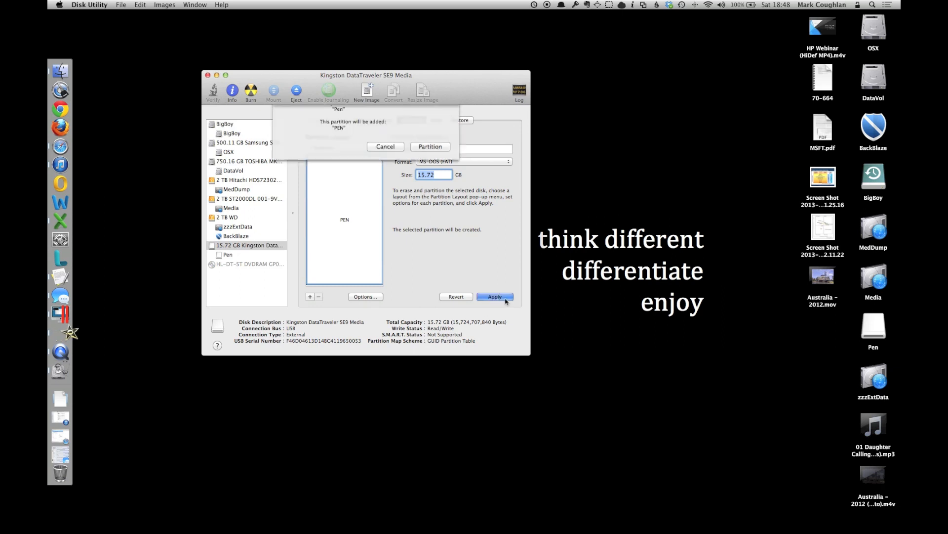
left_click(494, 296)
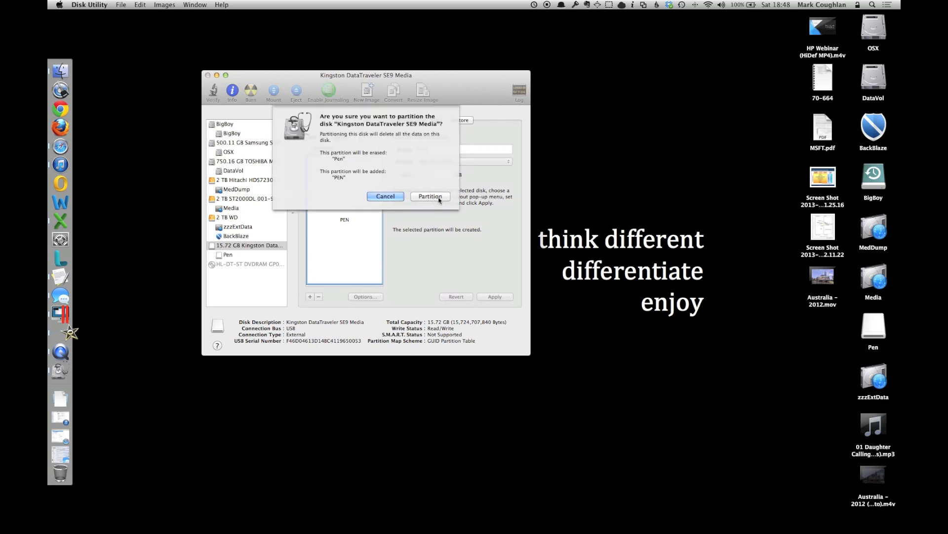
left_click(429, 196)
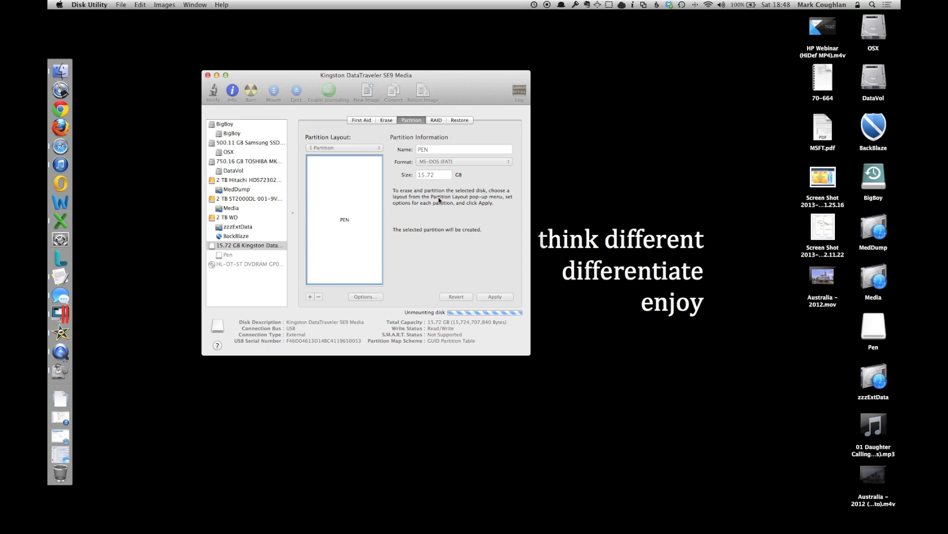
left_click(494, 297)
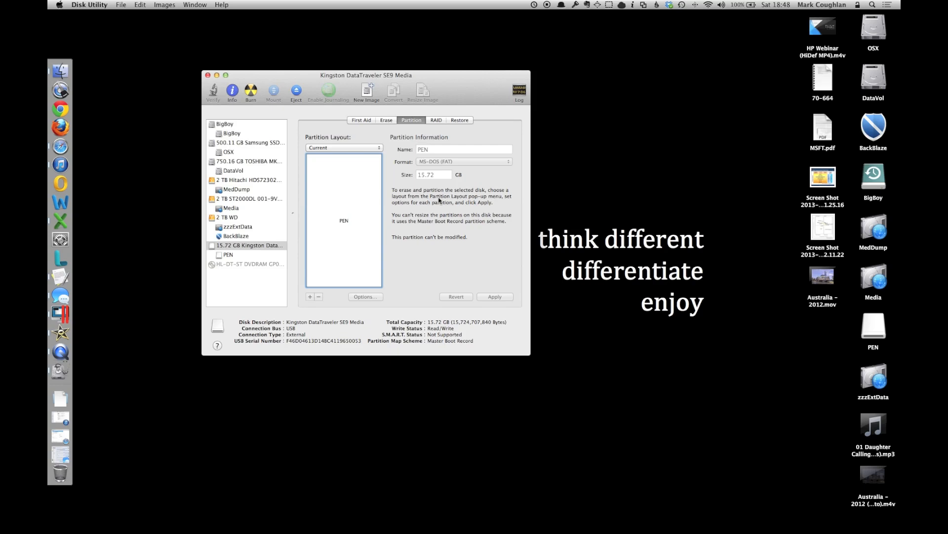
left_click(208, 75)
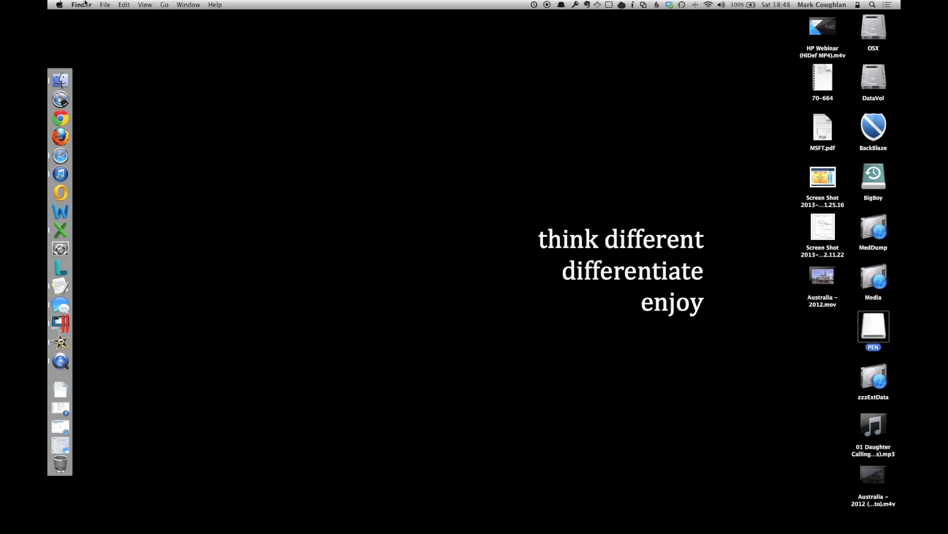
Open Get Info for the PEN volume, close it, and reopen it to check format and access
left_click(105, 5)
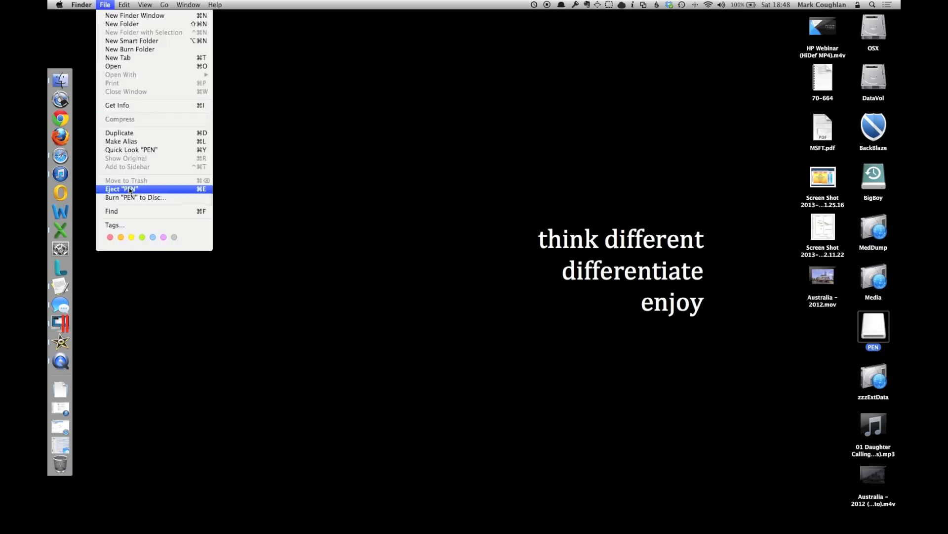
left_click(116, 105)
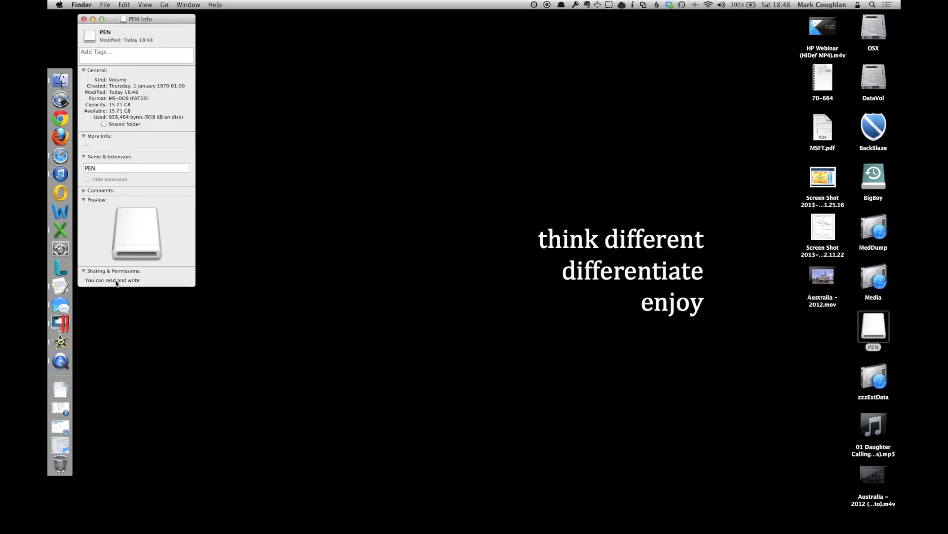
left_click(84, 19)
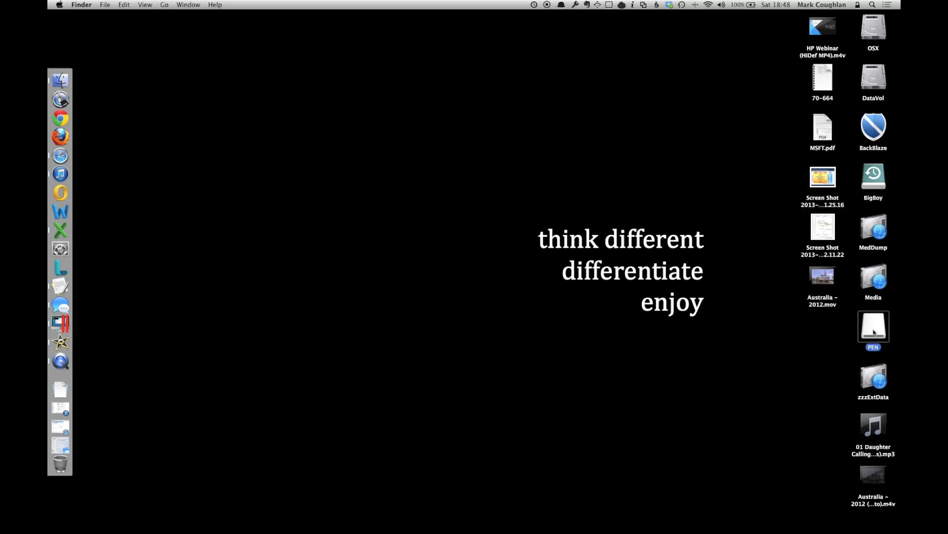
left_click(105, 5)
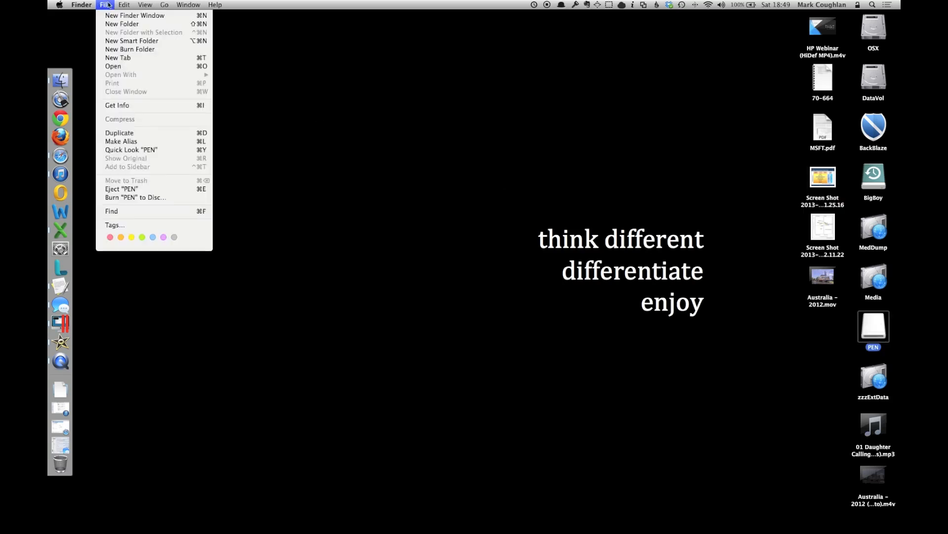
left_click(117, 105)
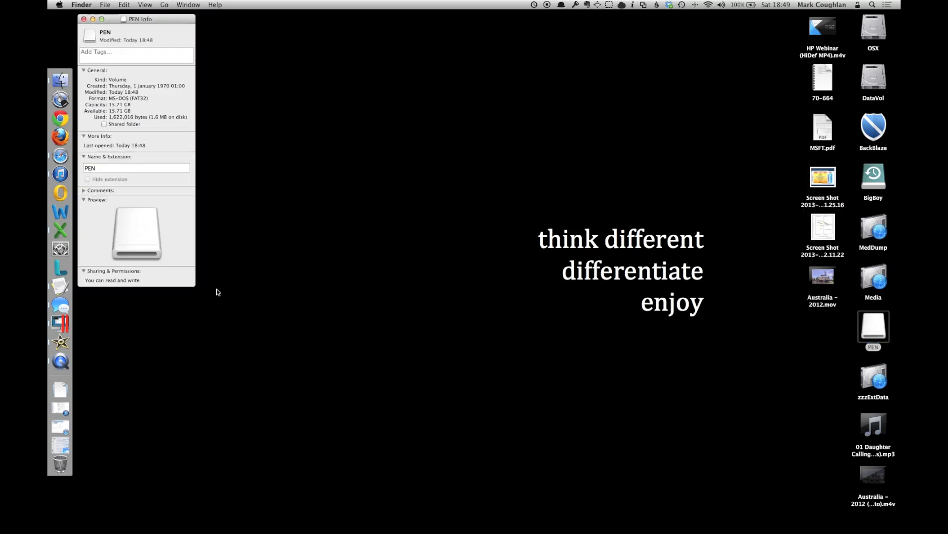